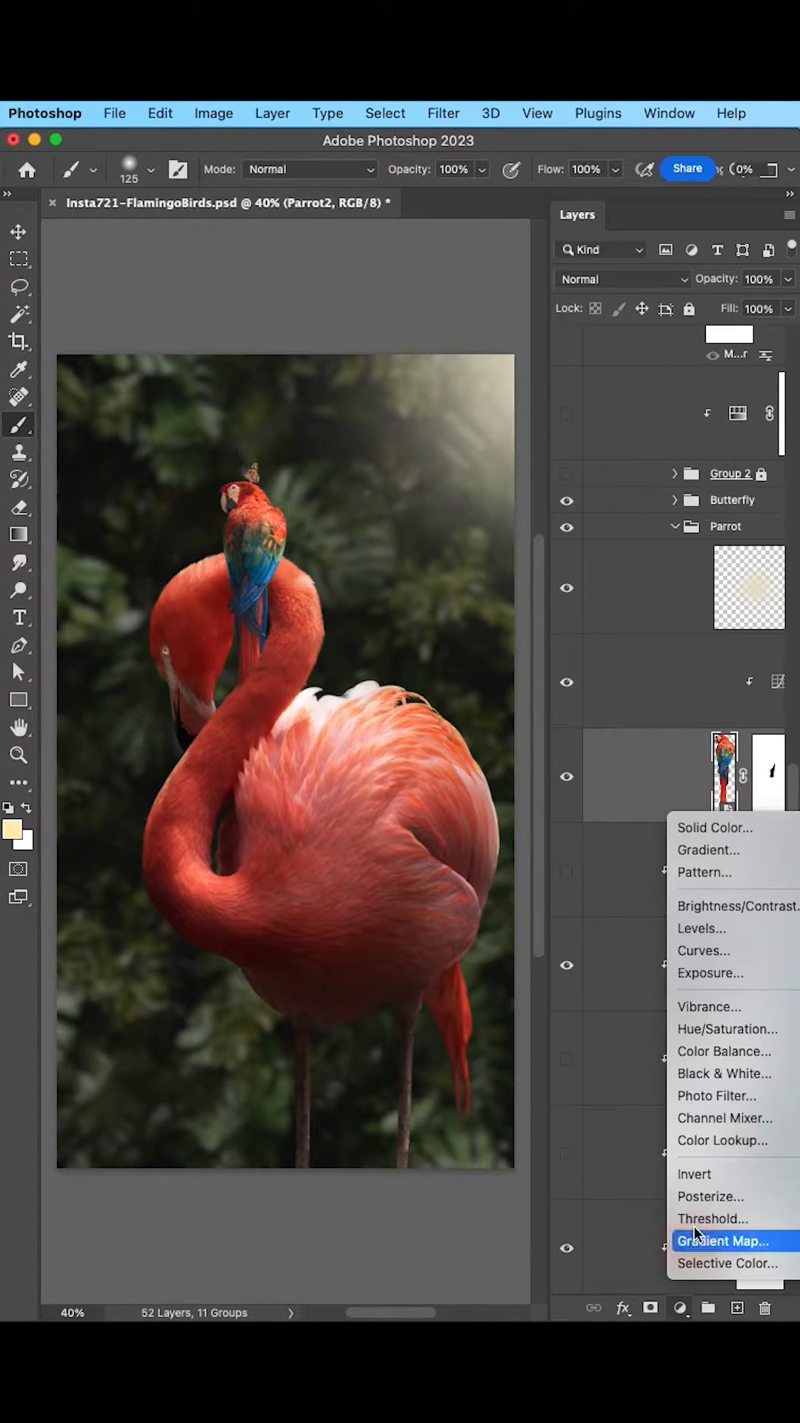
# Step: Add a Hue/Saturation adjustment layer in the Parrot group with Saturation at -12
pyautogui.click(725, 1029)
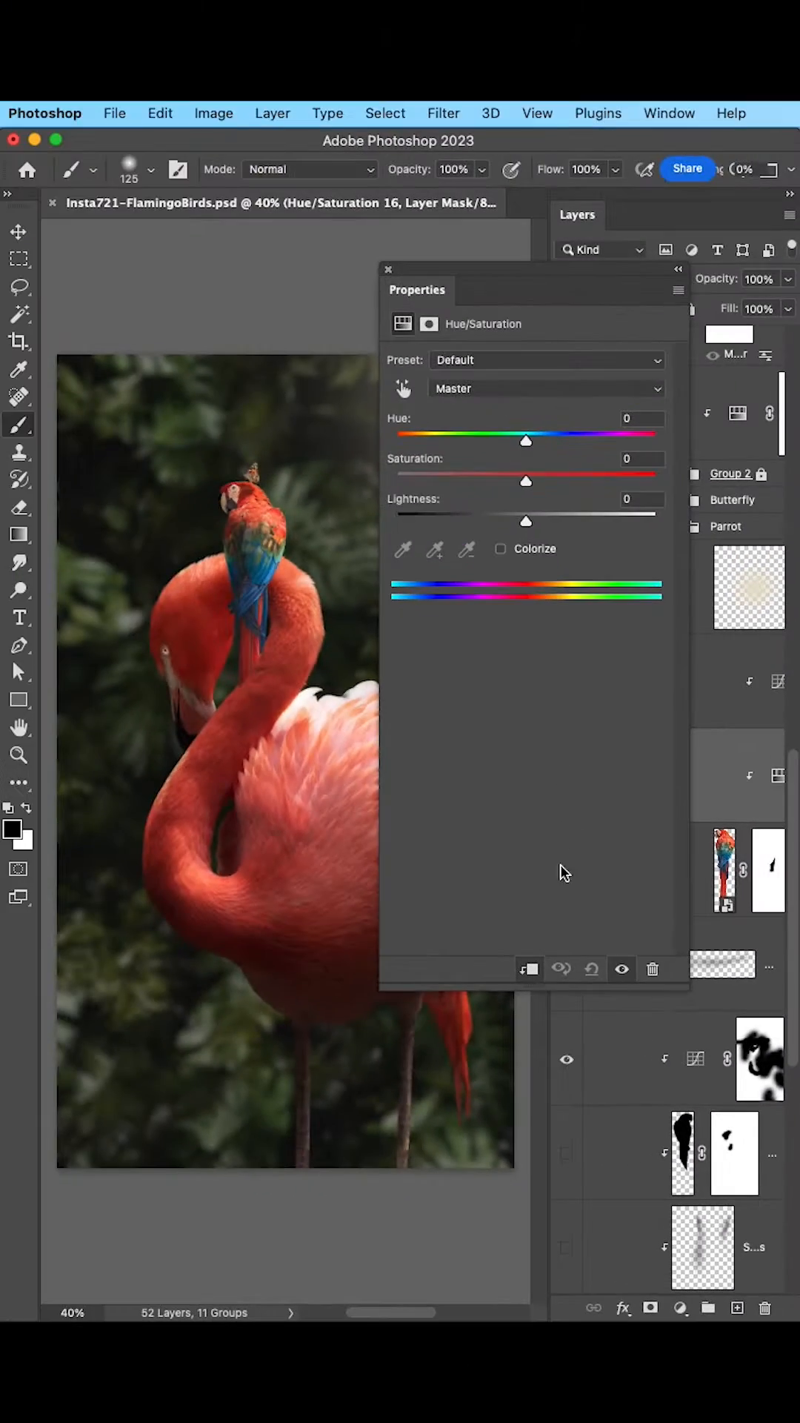
pyautogui.moveTo(526, 480); pyautogui.dragTo(538, 480)
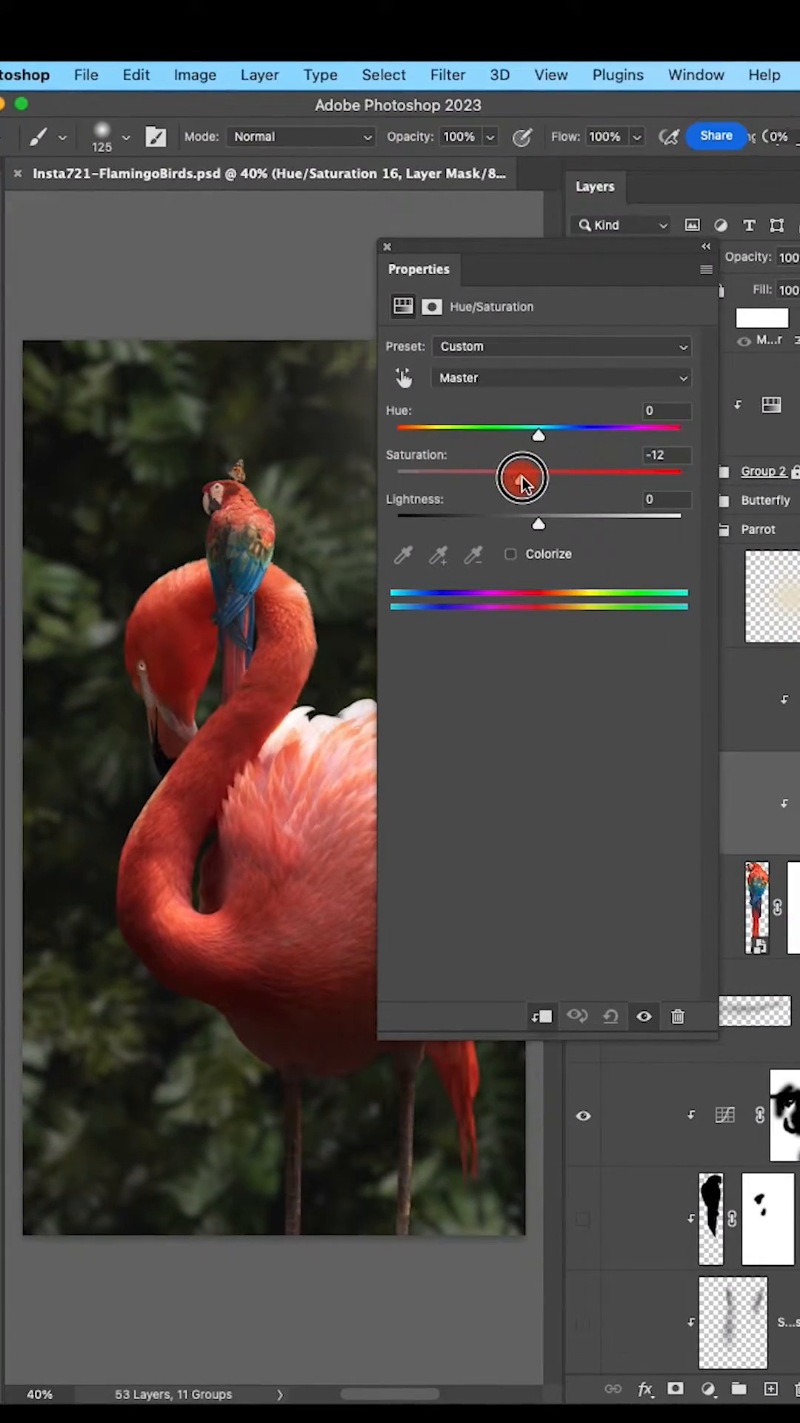